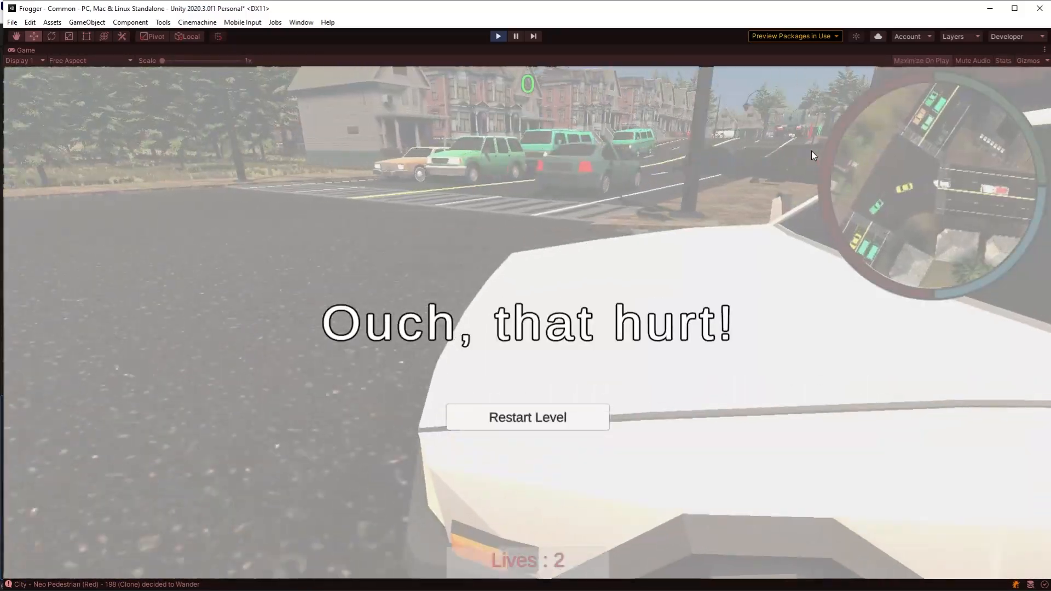
Step: Restart the level, guide the lizard across traffic to the goal, and start the next level
{"action": "left_click", "coordinate": [527, 417]}
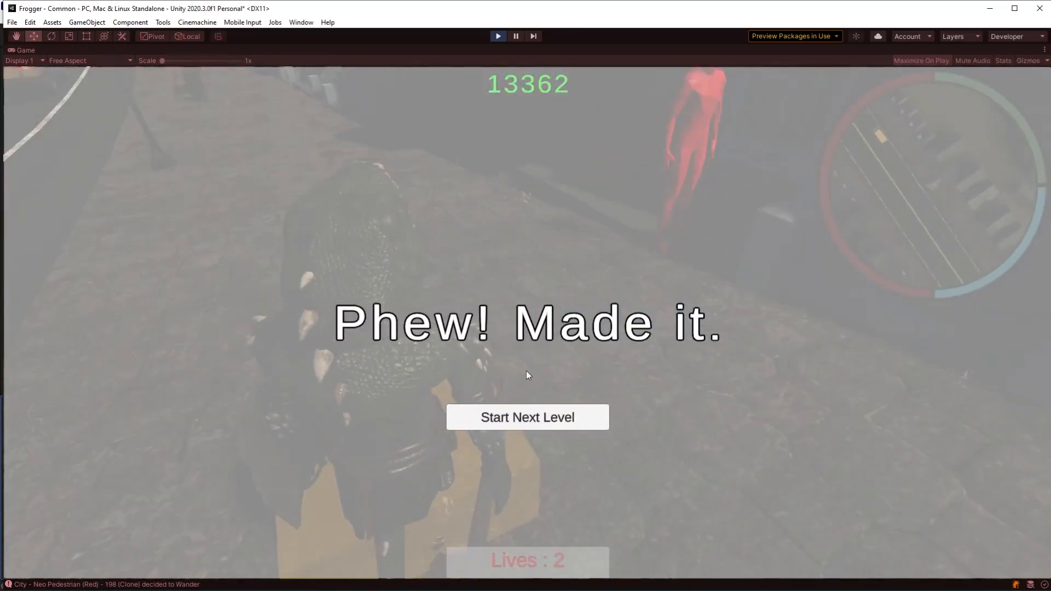
{"action": "left_click", "coordinate": [526, 416]}
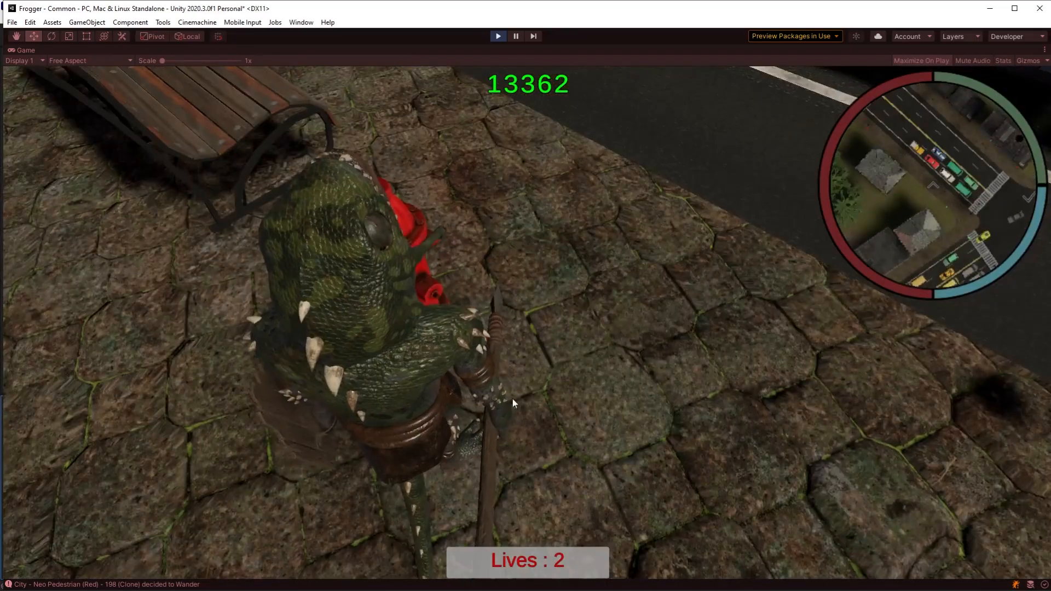